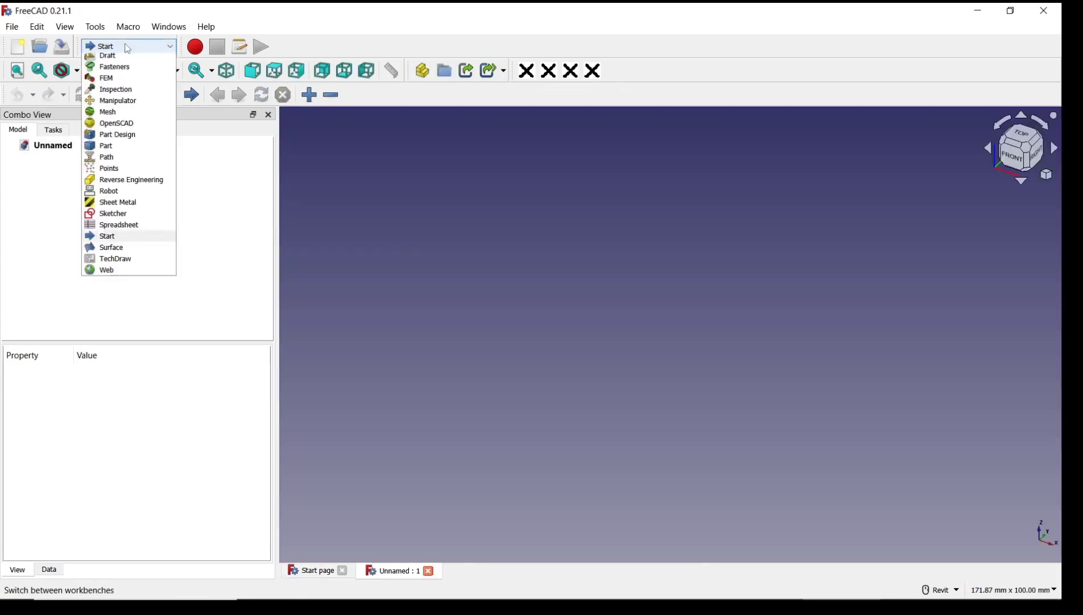
# - Switch FreeCAD to the Part Design workbench
pyautogui.click(117, 134)
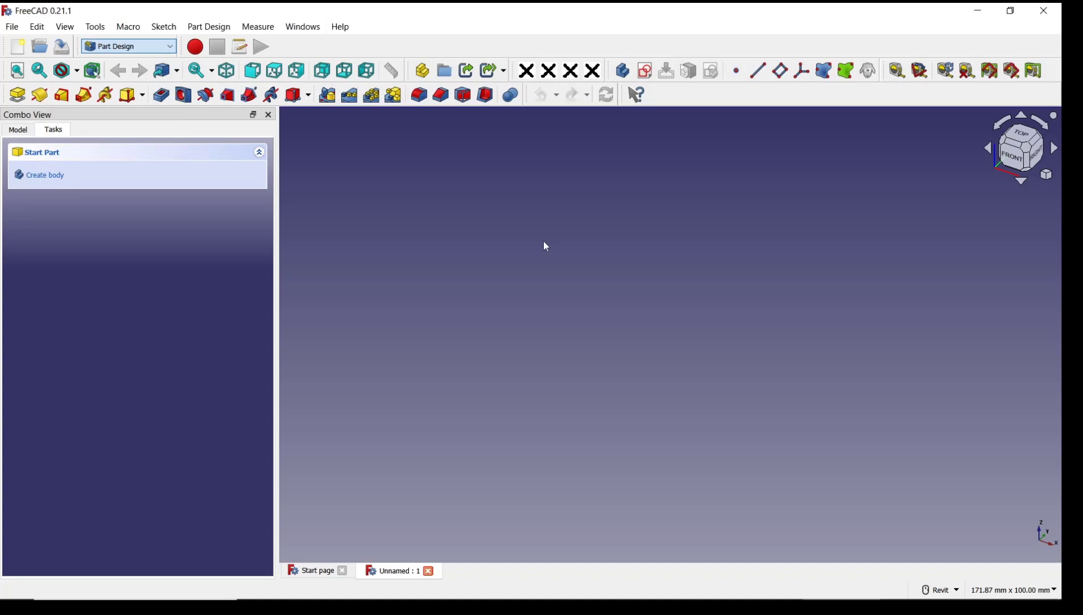
pyautogui.moveTo(45, 174)
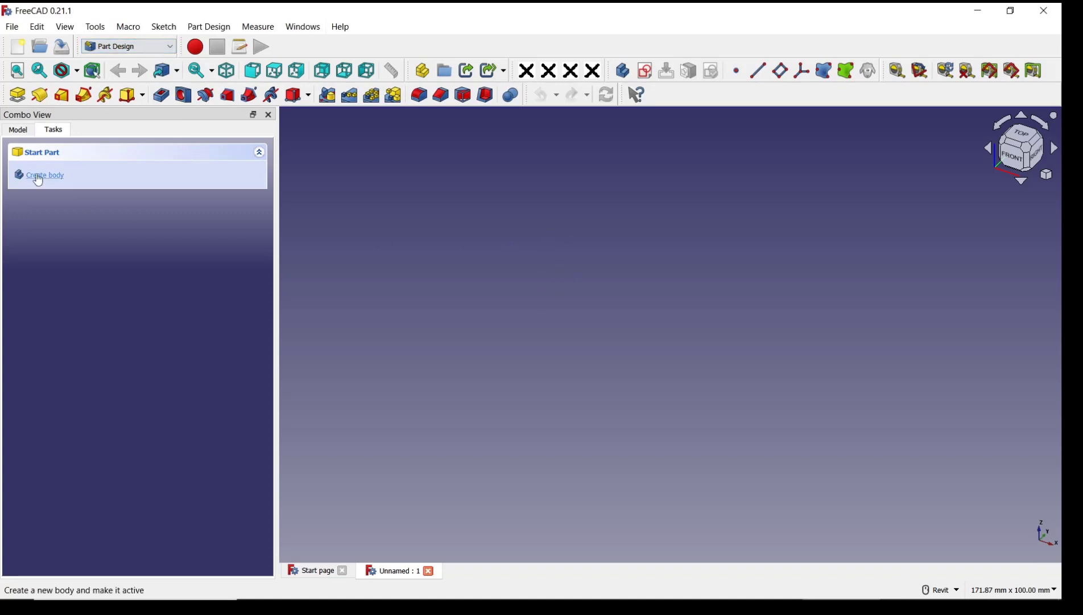
# - Create a body with a closed rectangle sketched on the XY base plane
pyautogui.click(45, 174)
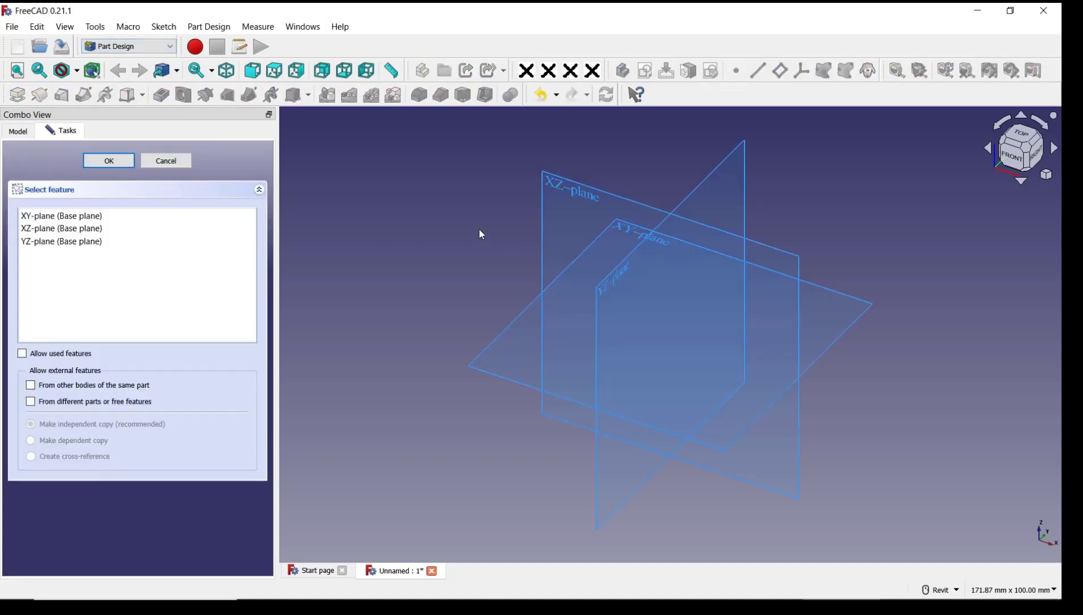
pyautogui.click(109, 161)
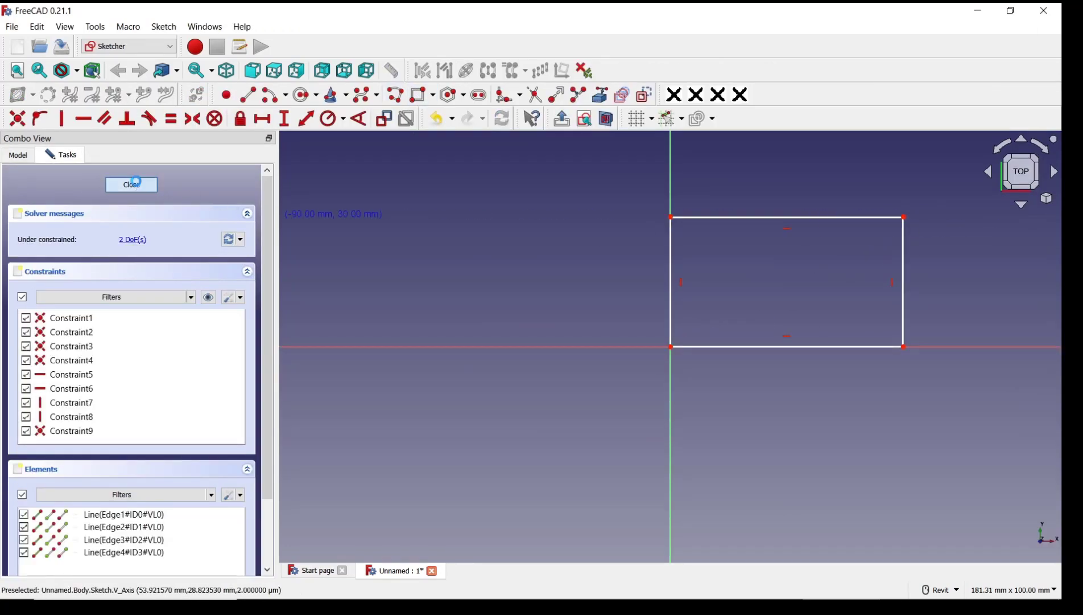
pyautogui.click(131, 184)
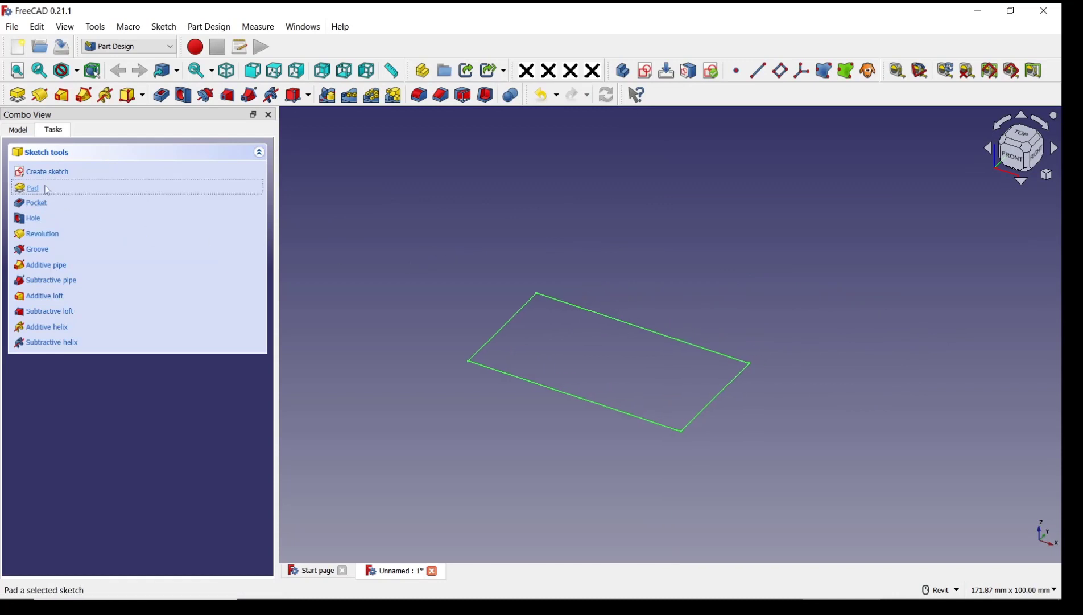
# - Pad the rectangle into a solid block and sketch a small circle near a corner of its top face
pyautogui.click(33, 187)
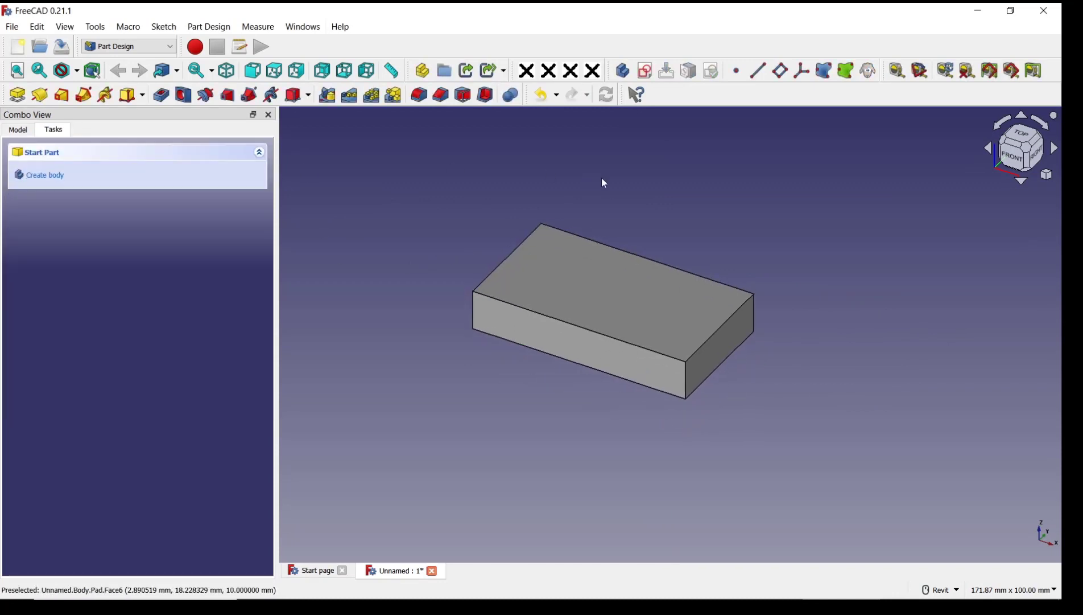
pyautogui.moveTo(638, 221)
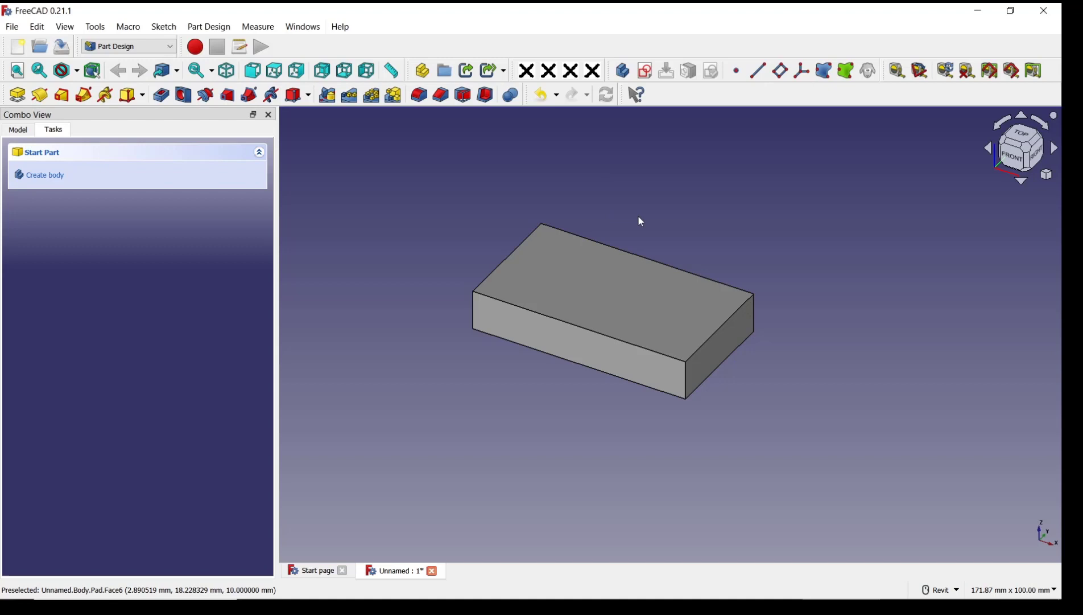
pyautogui.moveTo(584, 288)
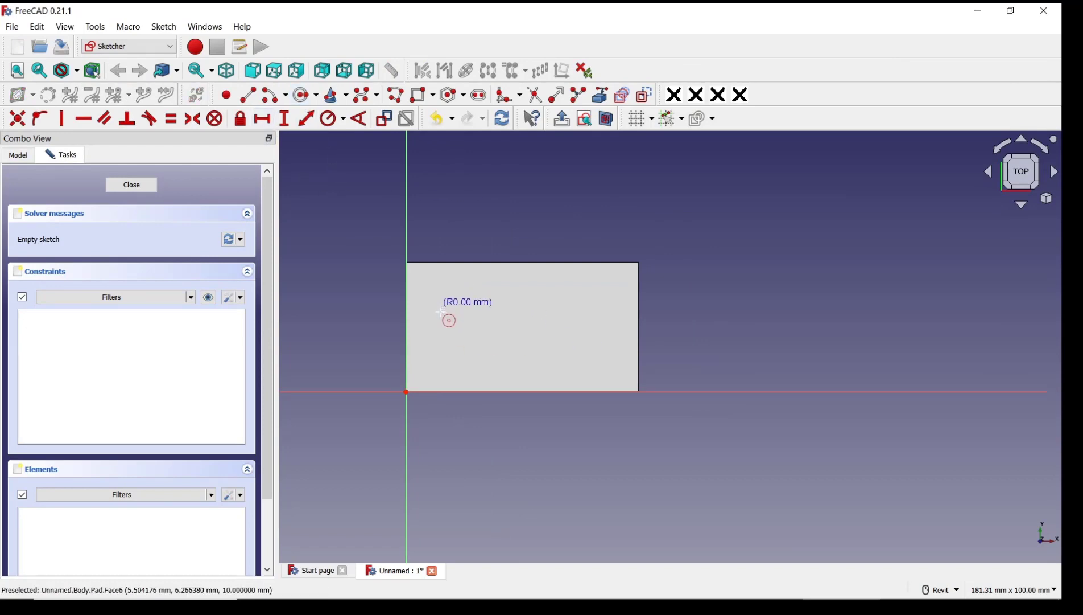
pyautogui.click(441, 305)
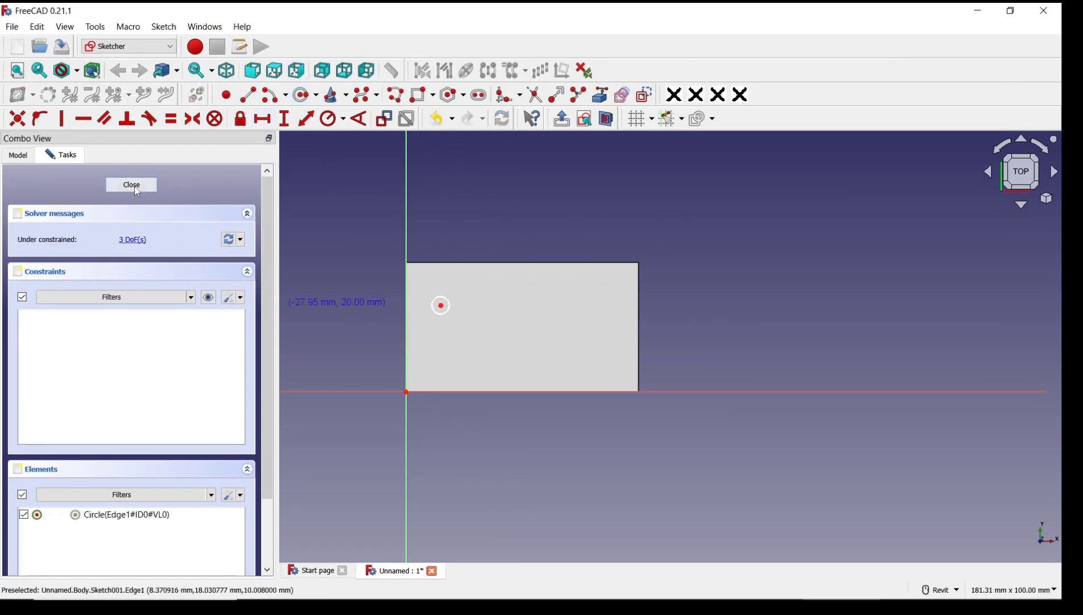
pyautogui.click(131, 184)
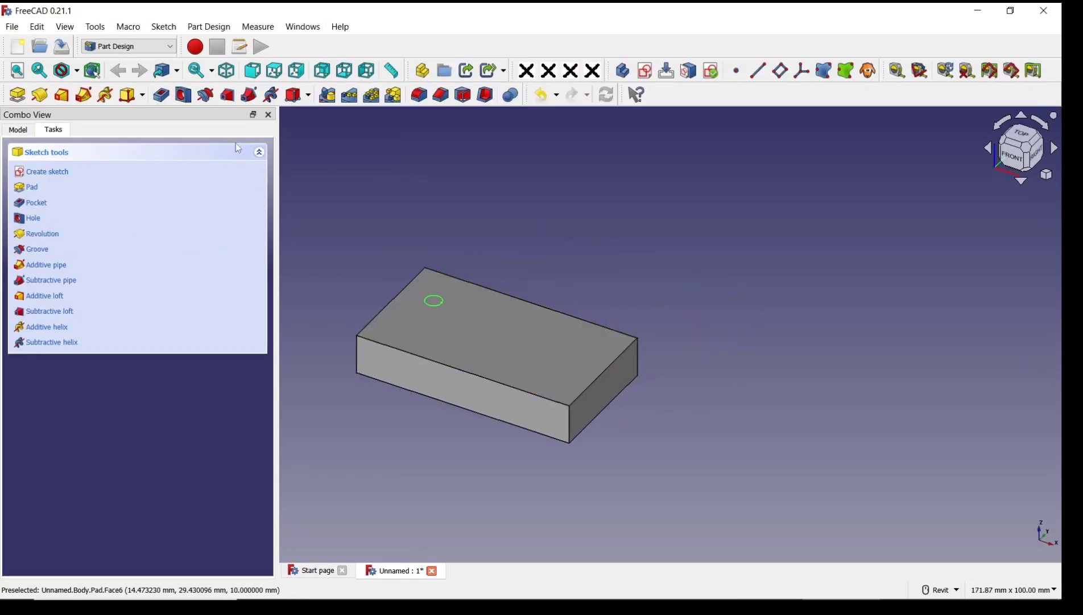
pyautogui.moveTo(181, 94)
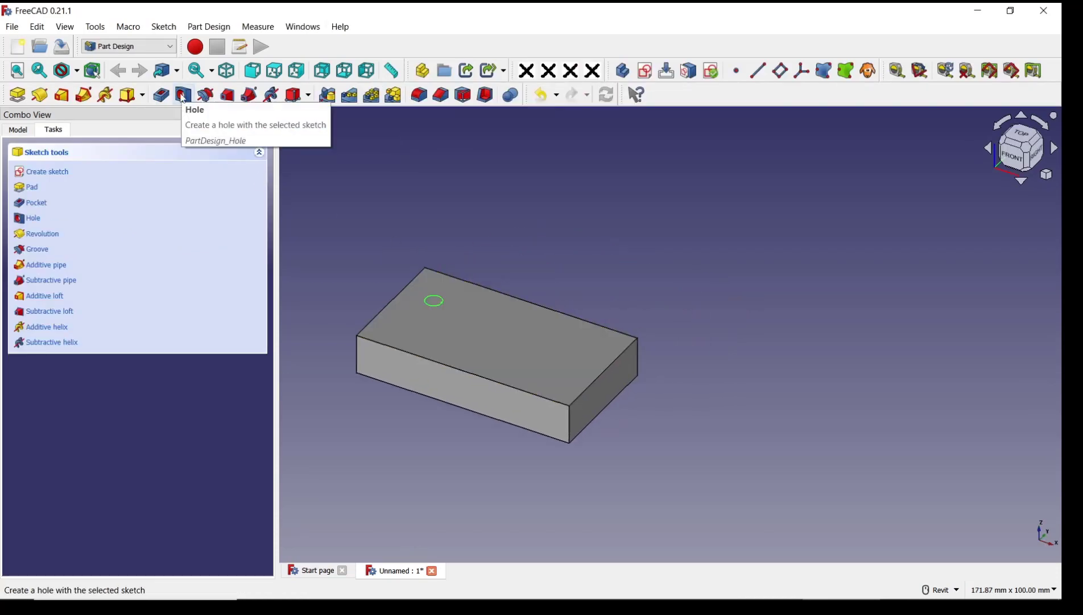
# - Turn the circle into an ISO metric regular profile hole of size M7
pyautogui.click(181, 95)
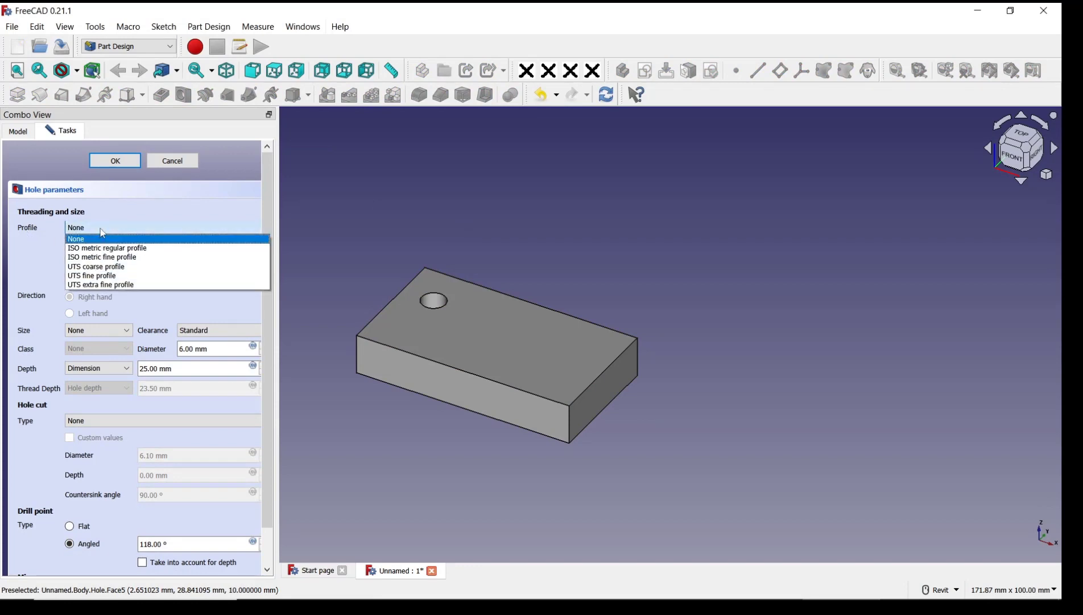
pyautogui.moveTo(102, 257)
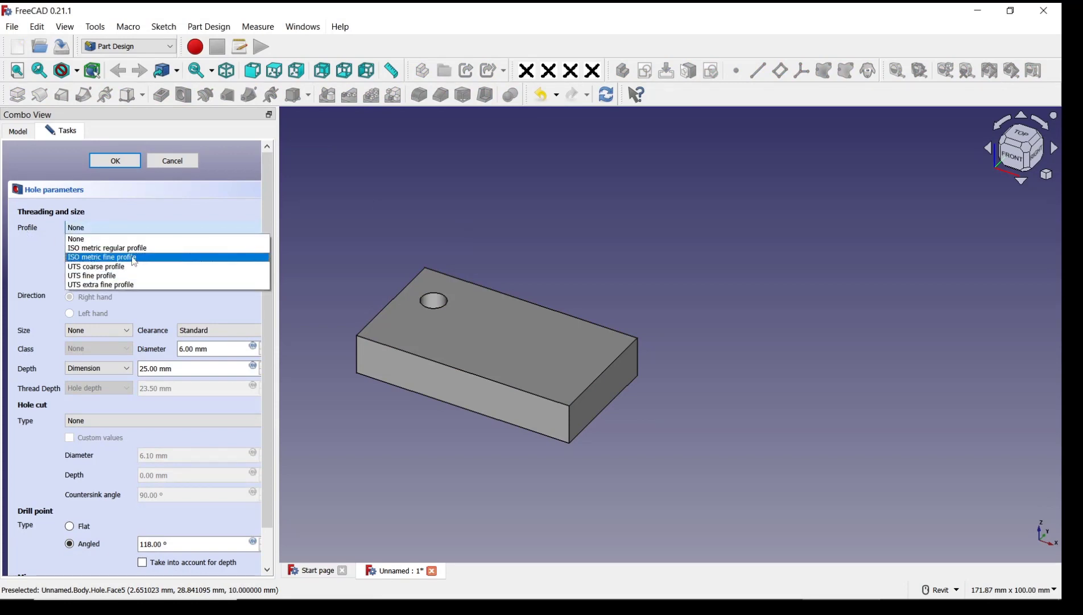
pyautogui.click(107, 247)
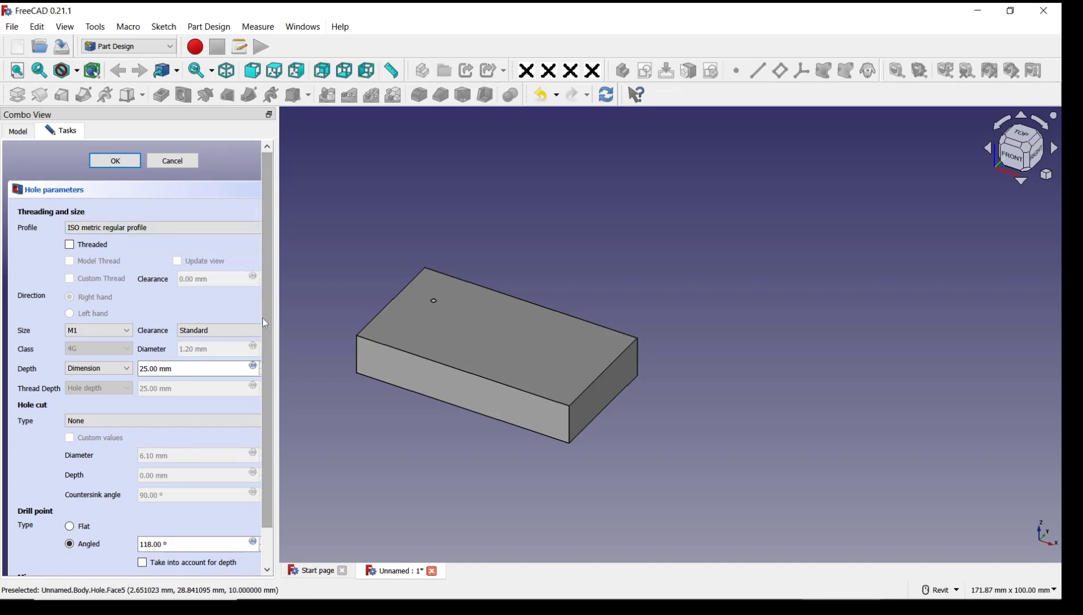
pyautogui.click(98, 329)
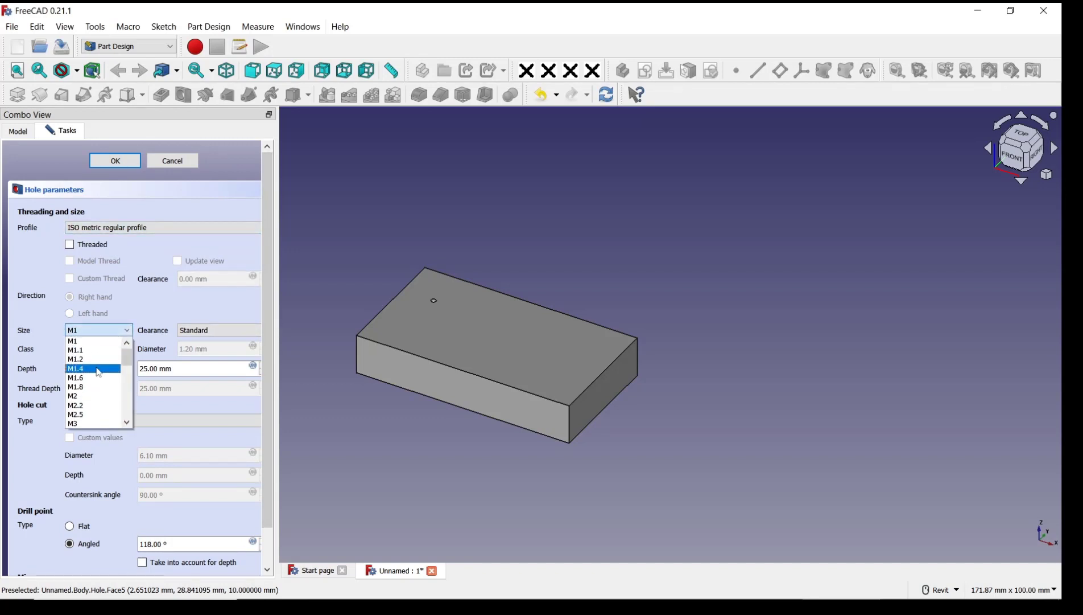
pyautogui.scroll(-3)
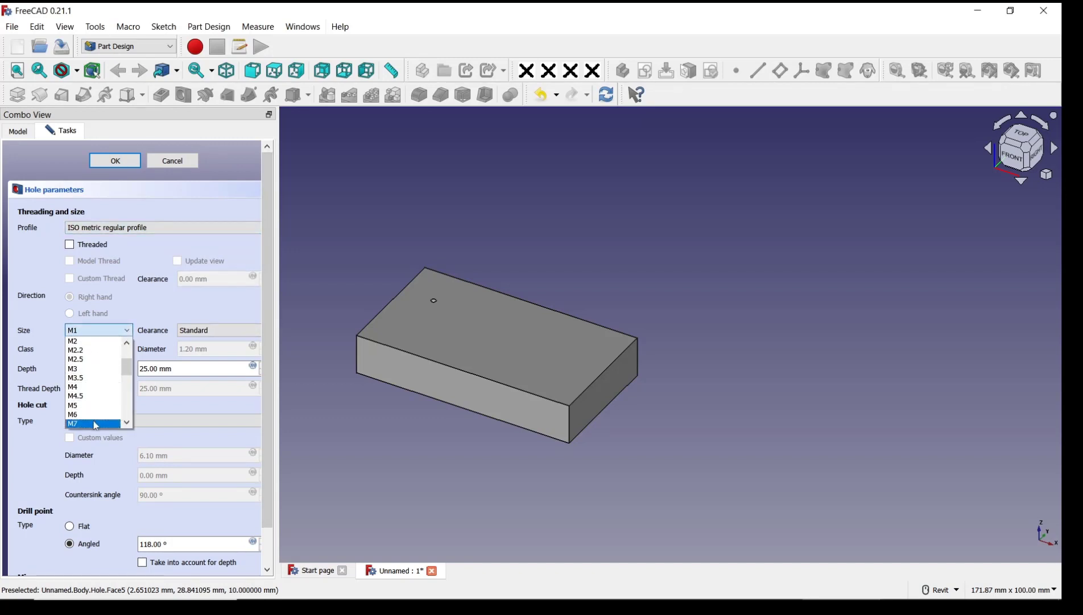
pyautogui.click(73, 422)
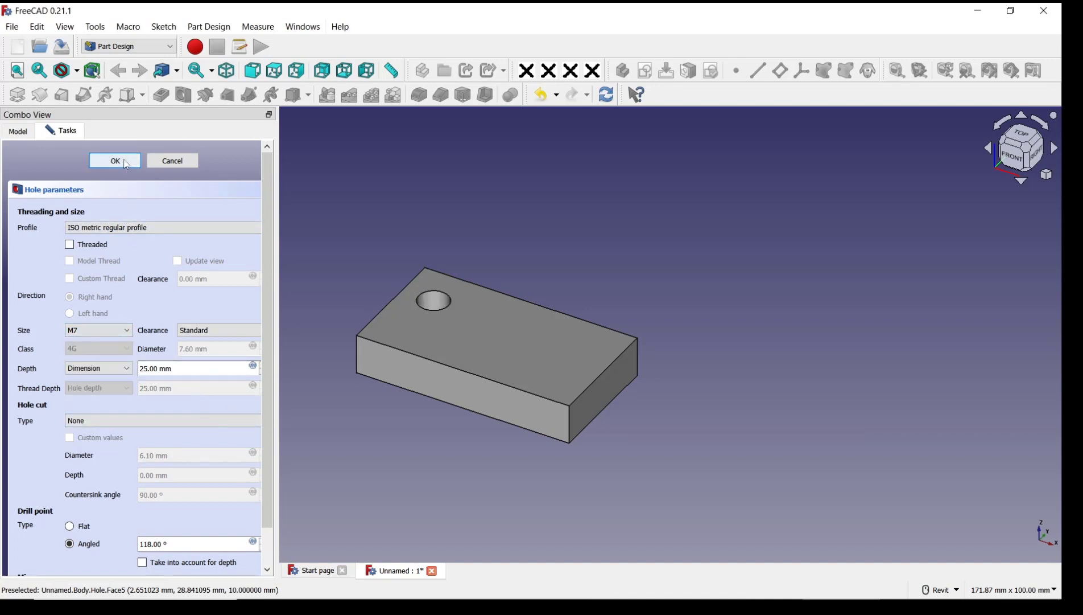
pyautogui.click(115, 161)
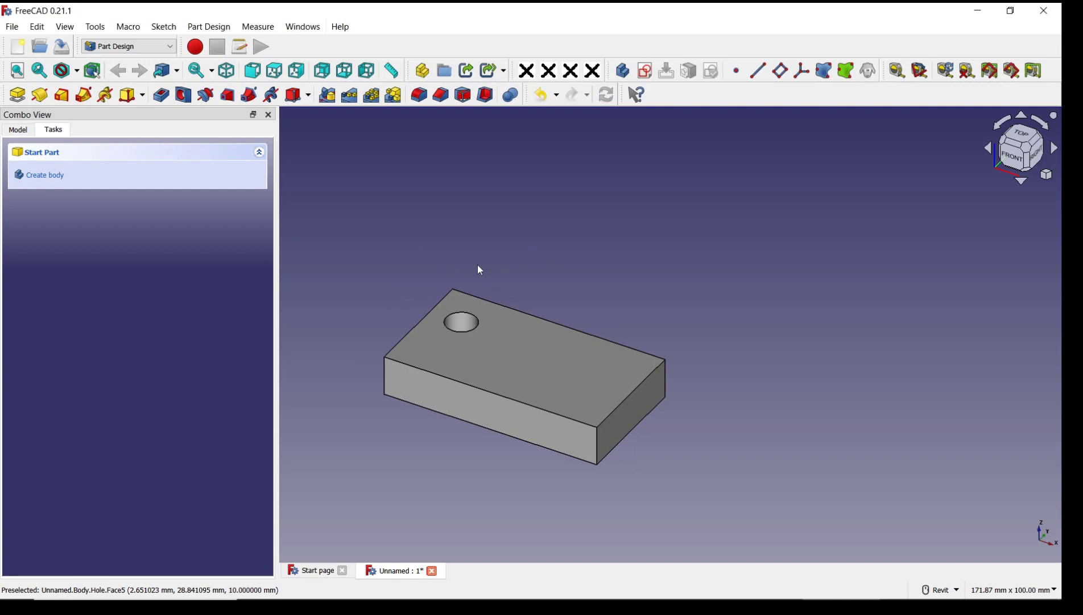
pyautogui.moveTo(460, 322)
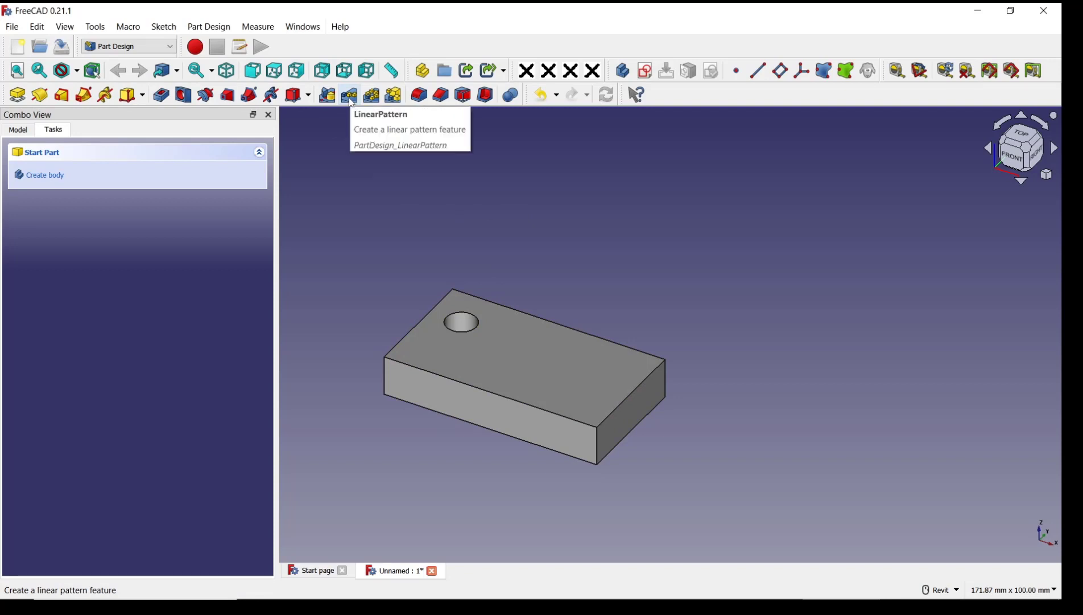
pyautogui.moveTo(371, 94)
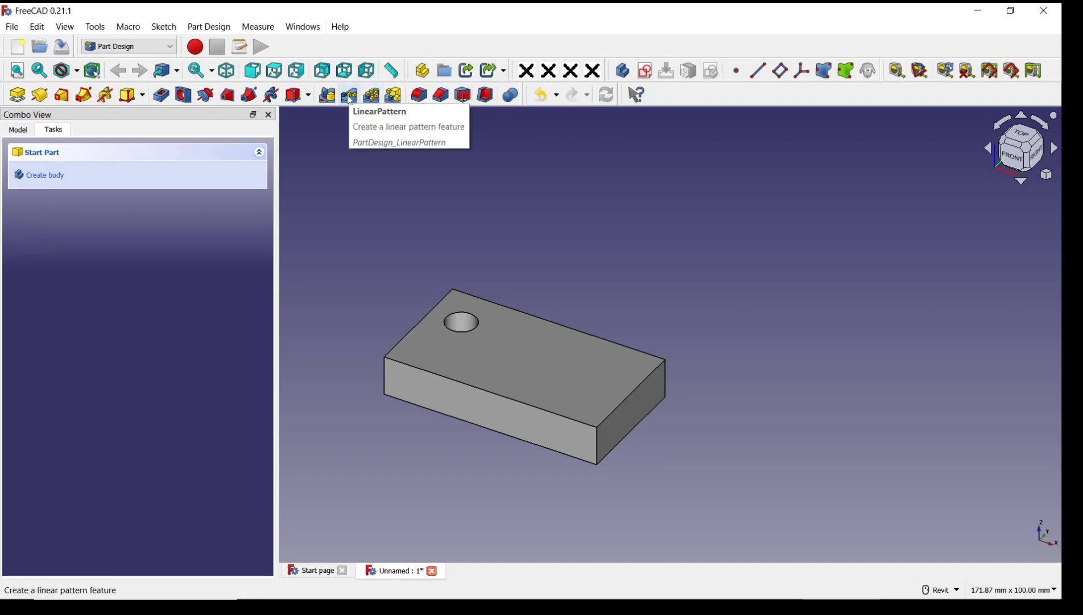
# - Start a LinearPattern feature listing Pad and Hole as candidates
pyautogui.click(348, 94)
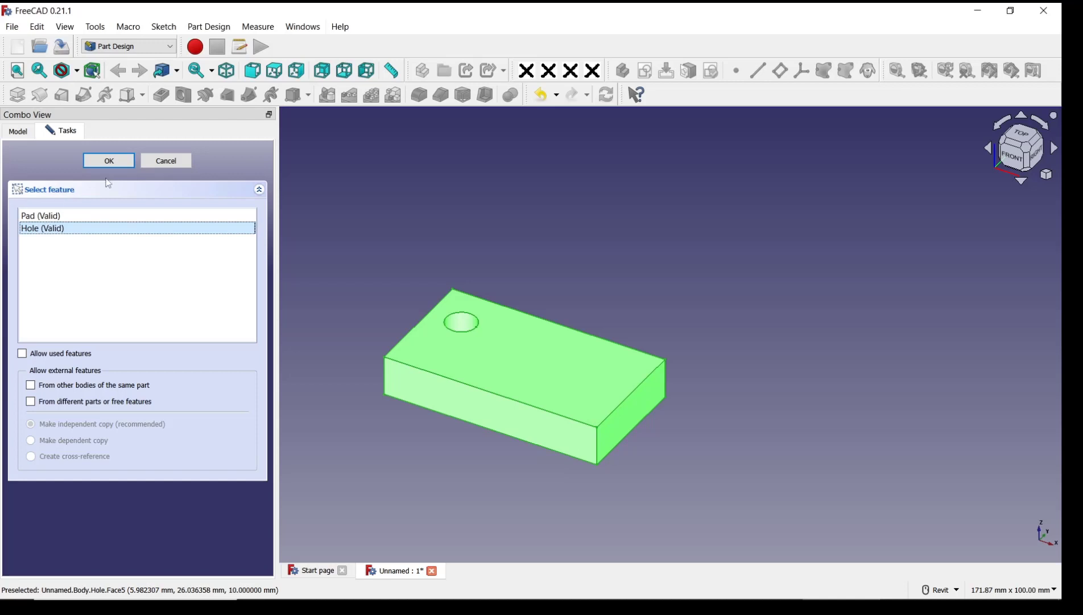
# - Repeat the Hole five times over 40 mm along the block's long edge as direction reference
pyautogui.click(109, 161)
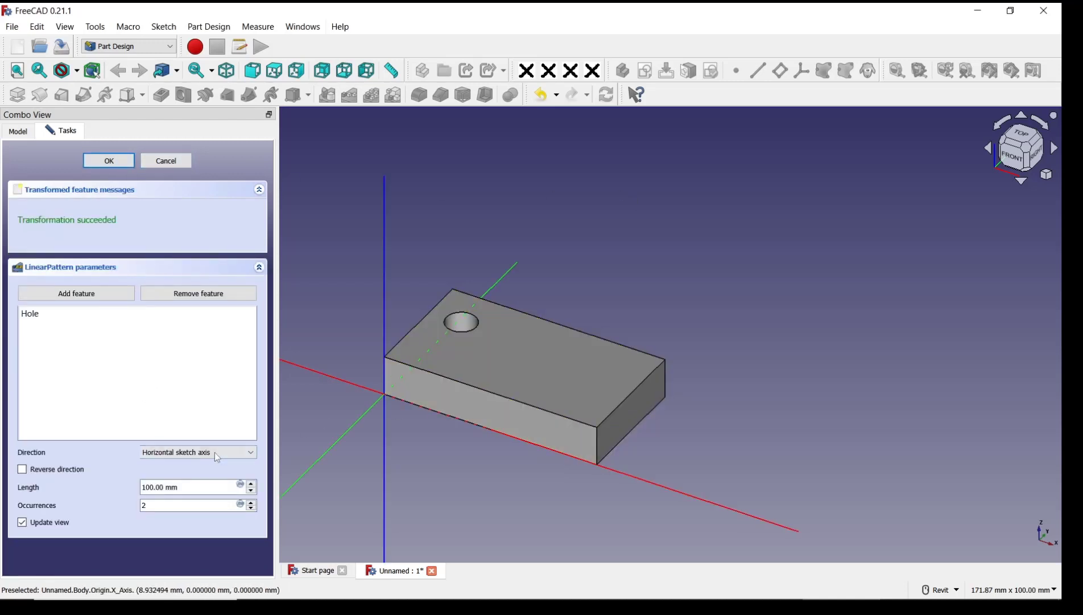
pyautogui.click(197, 451)
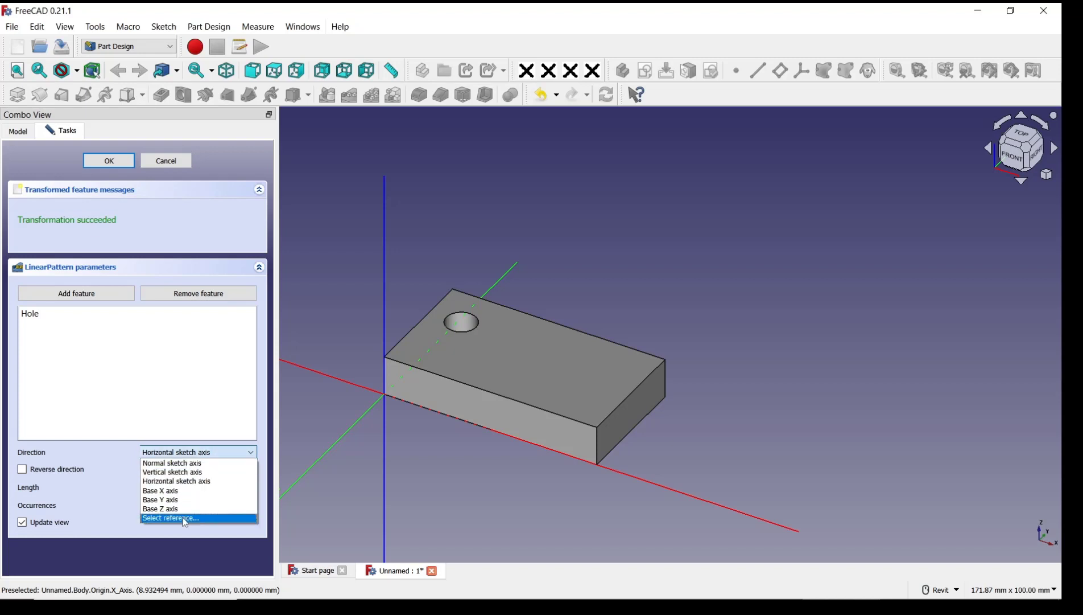
pyautogui.click(170, 518)
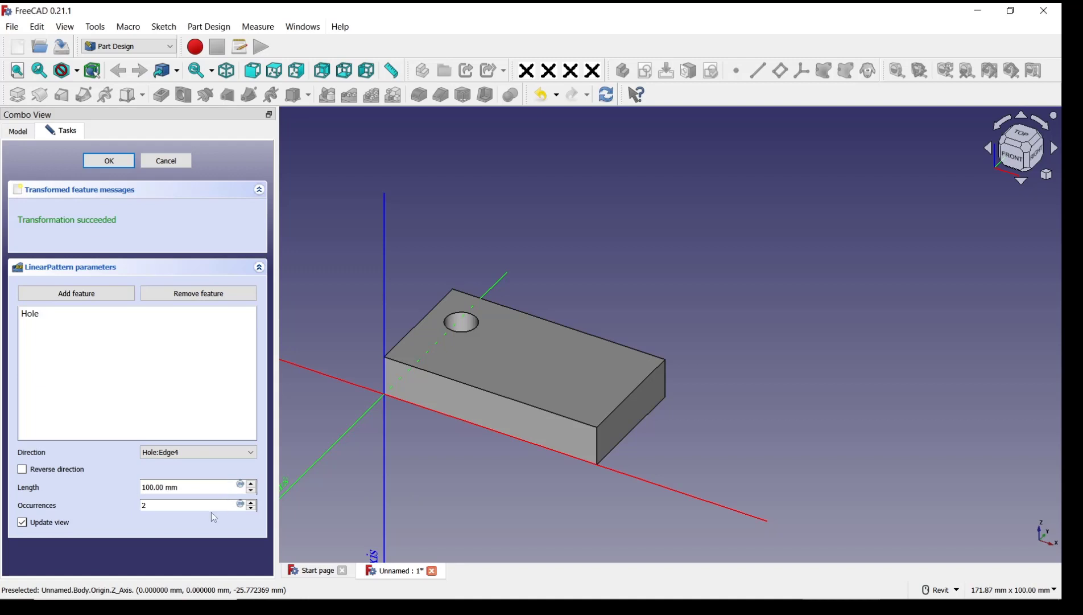
pyautogui.click(252, 502)
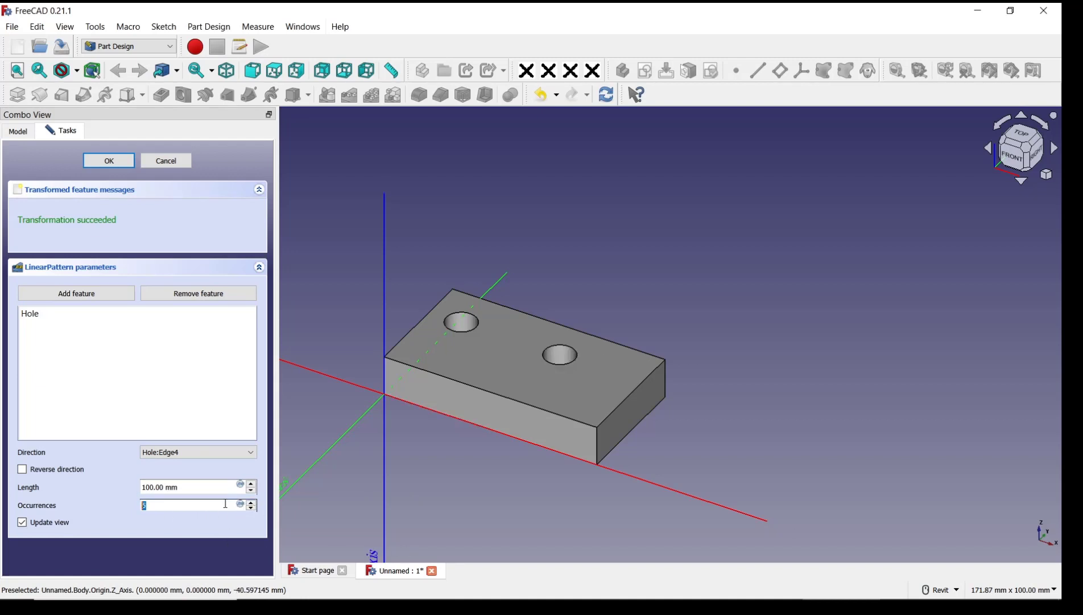
pyautogui.click(190, 487)
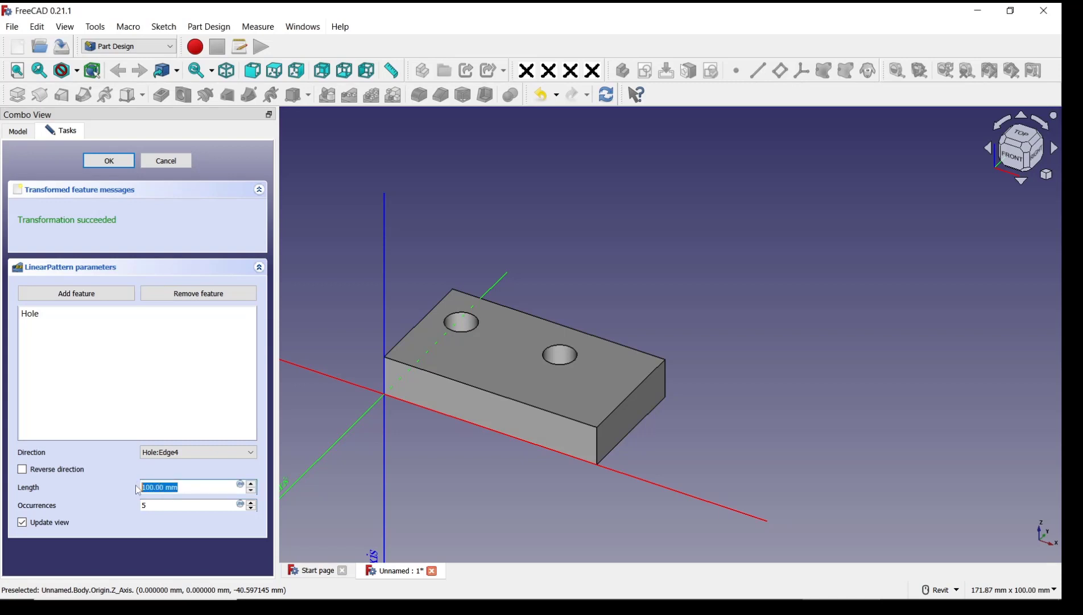
pyautogui.write('40')
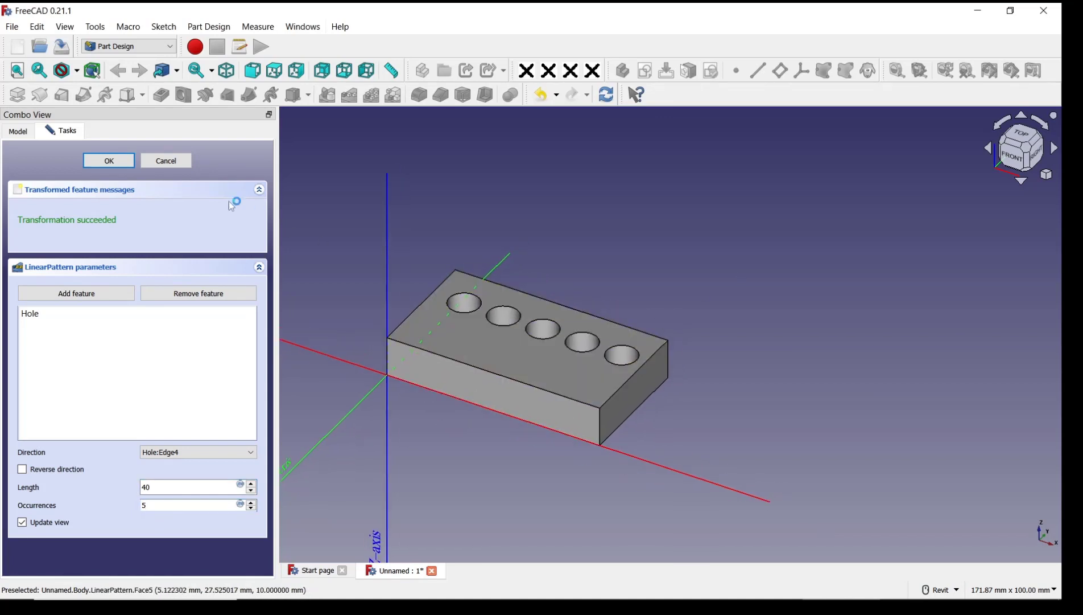
pyautogui.click(107, 160)
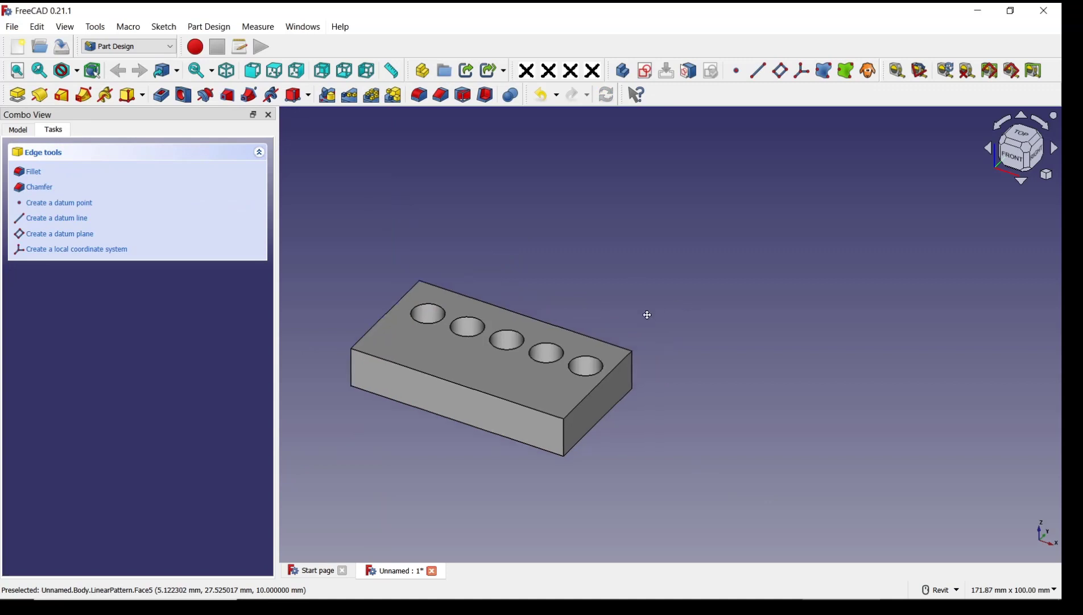